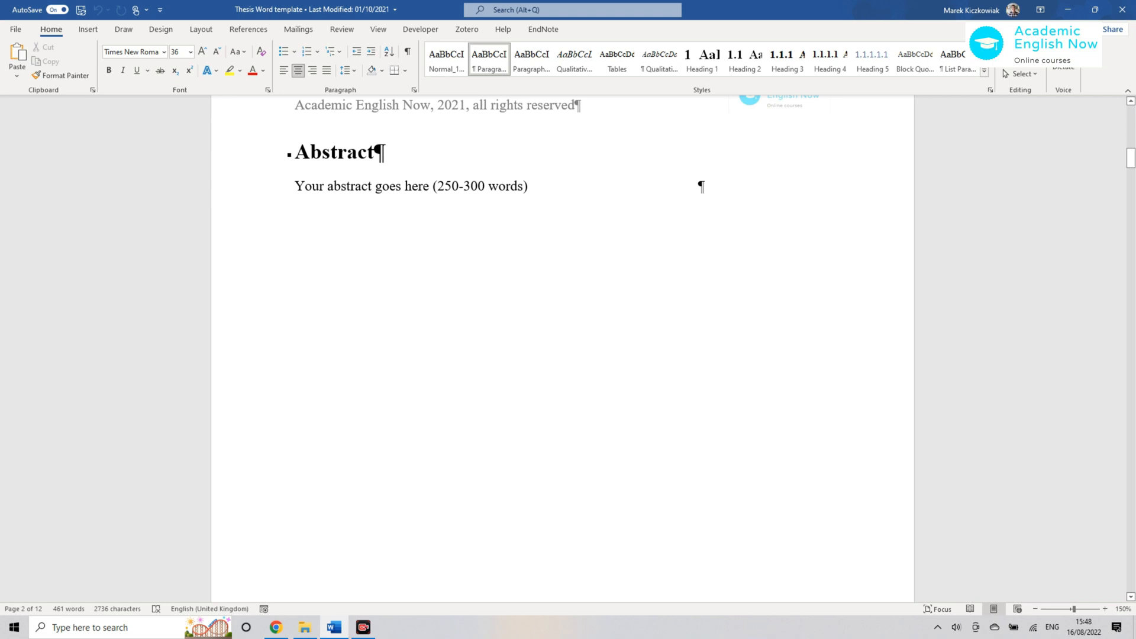
- Check the heading styles applied to the Abstract and Chapter Two headings
scroll("down", 3)
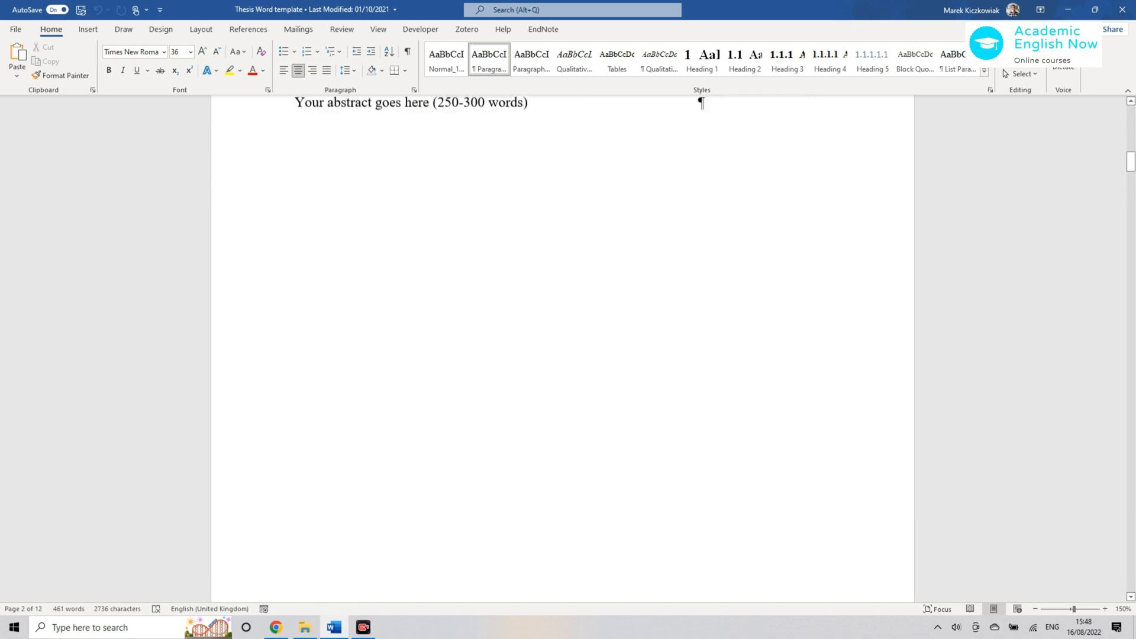
scroll("down", 3)
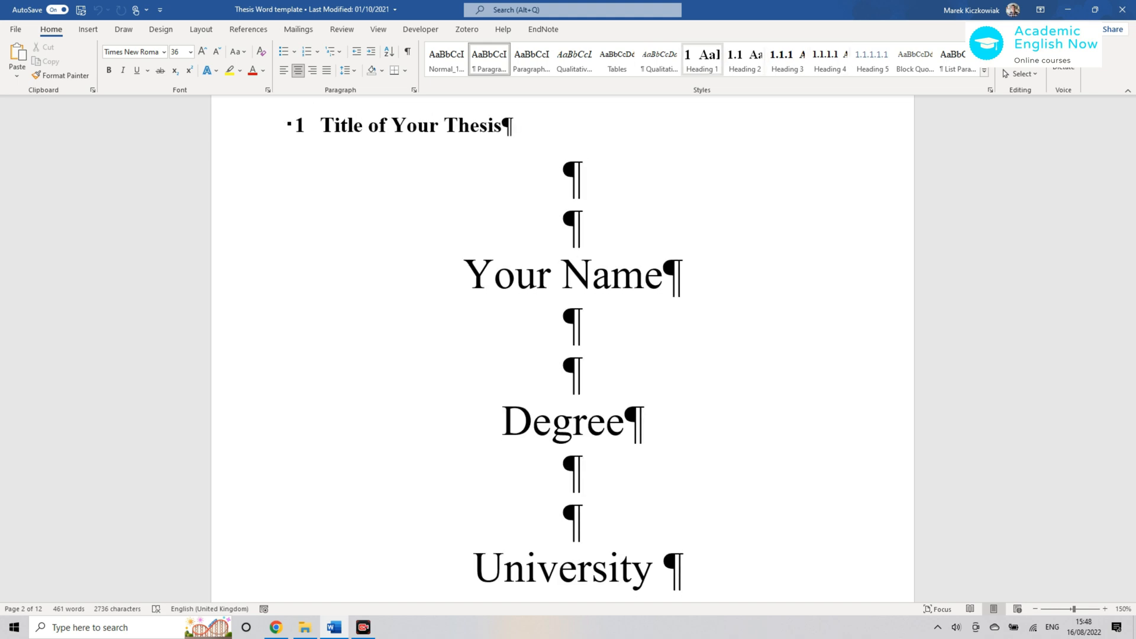
scroll("down", 3)
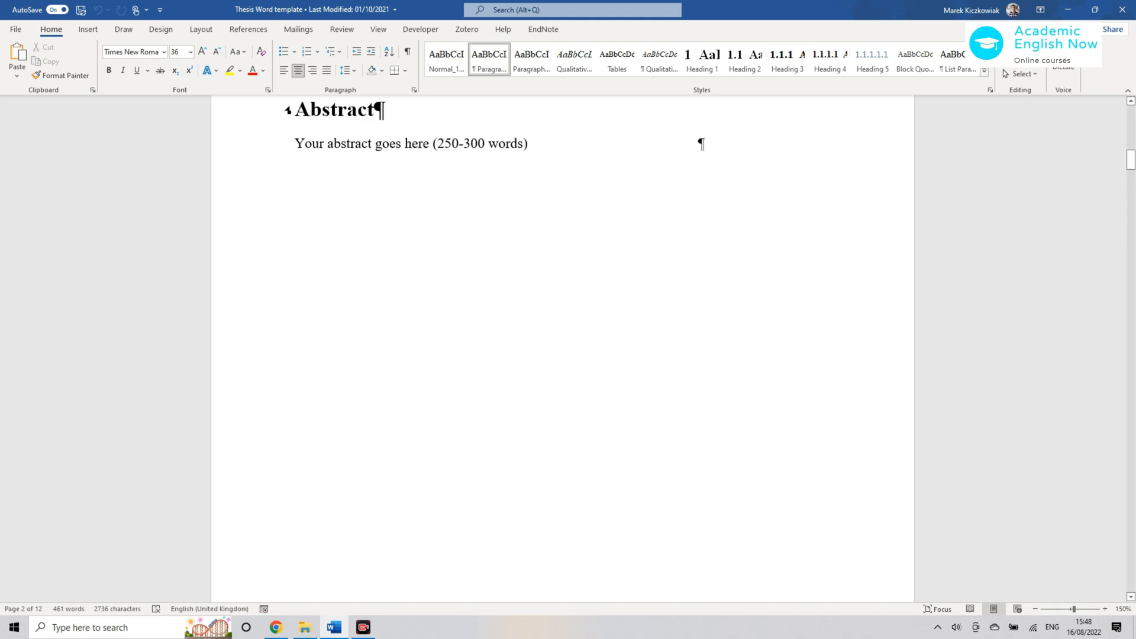
left_click(337, 109)
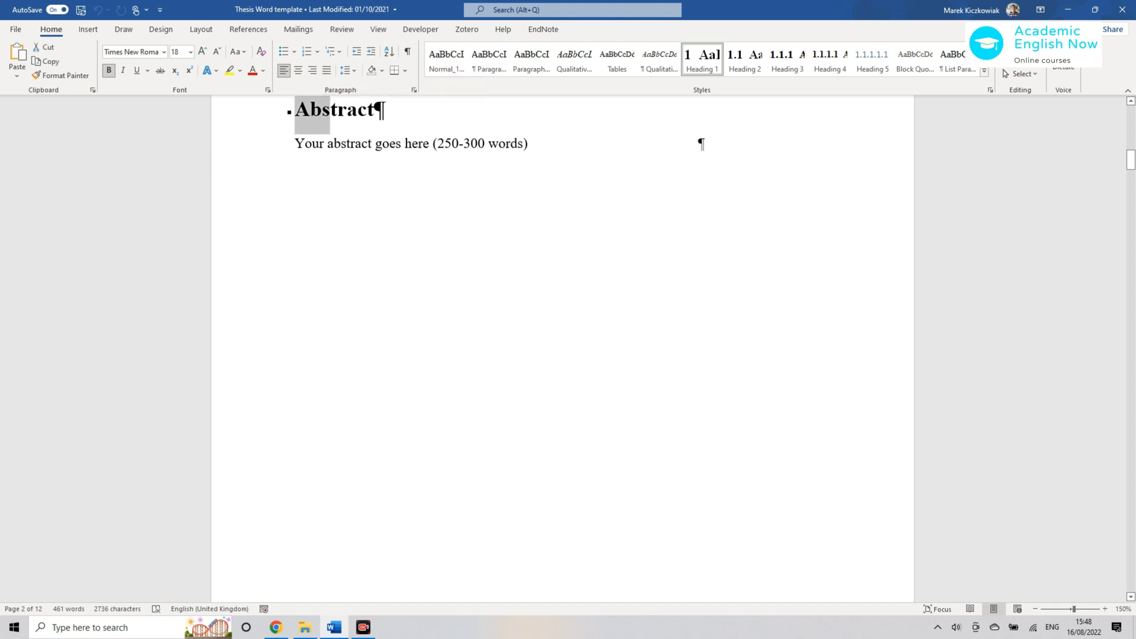
scroll("down", 3)
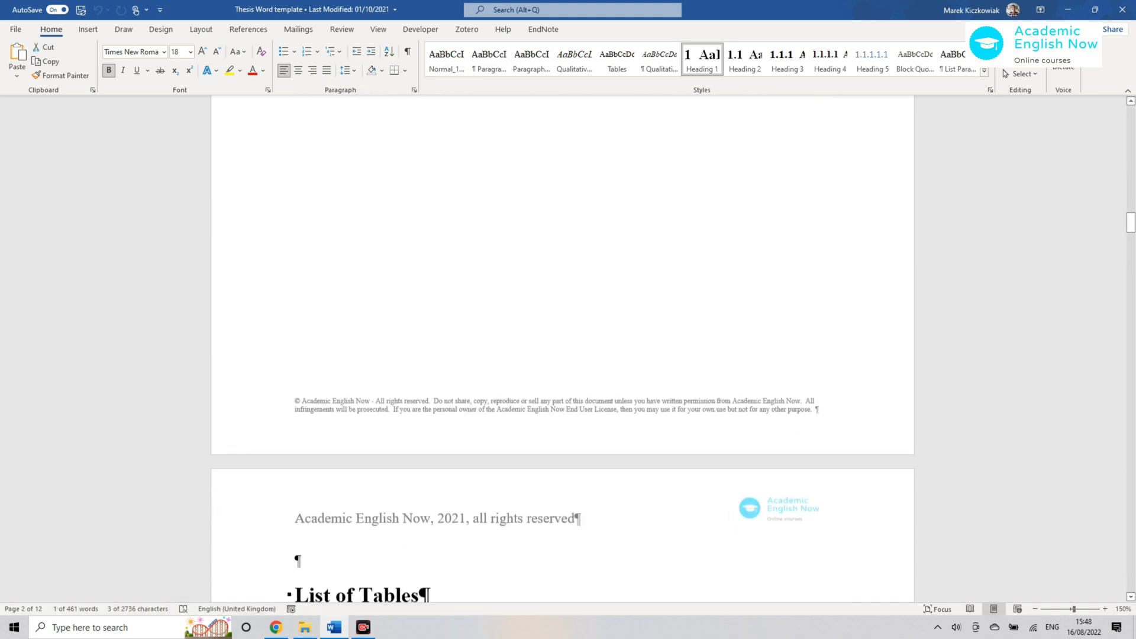
scroll("down", 3)
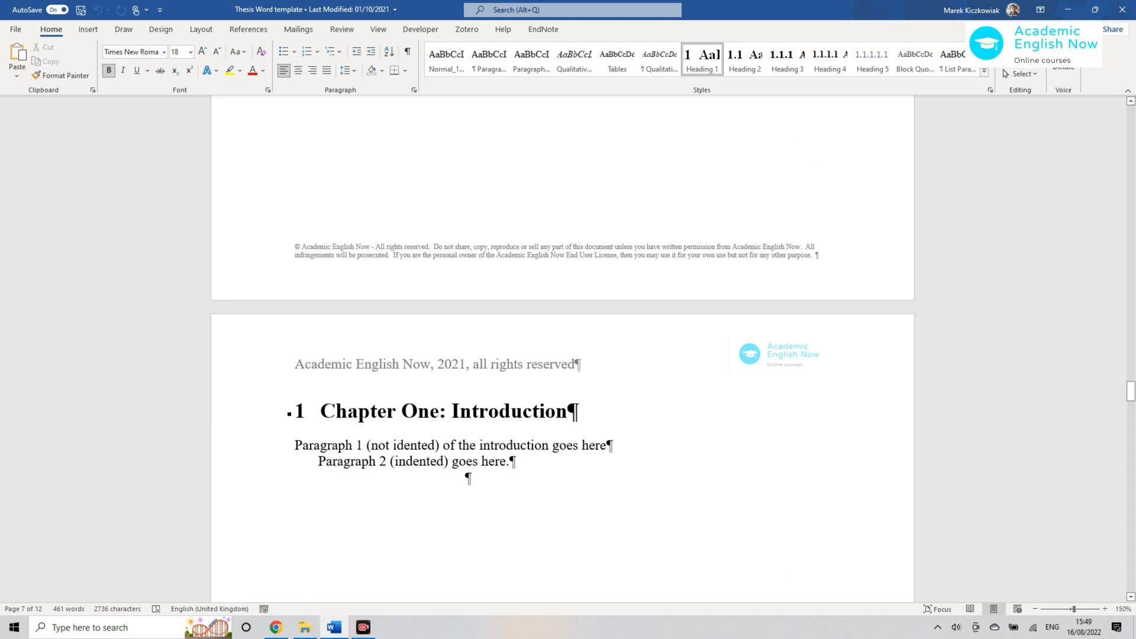
scroll("down", 3)
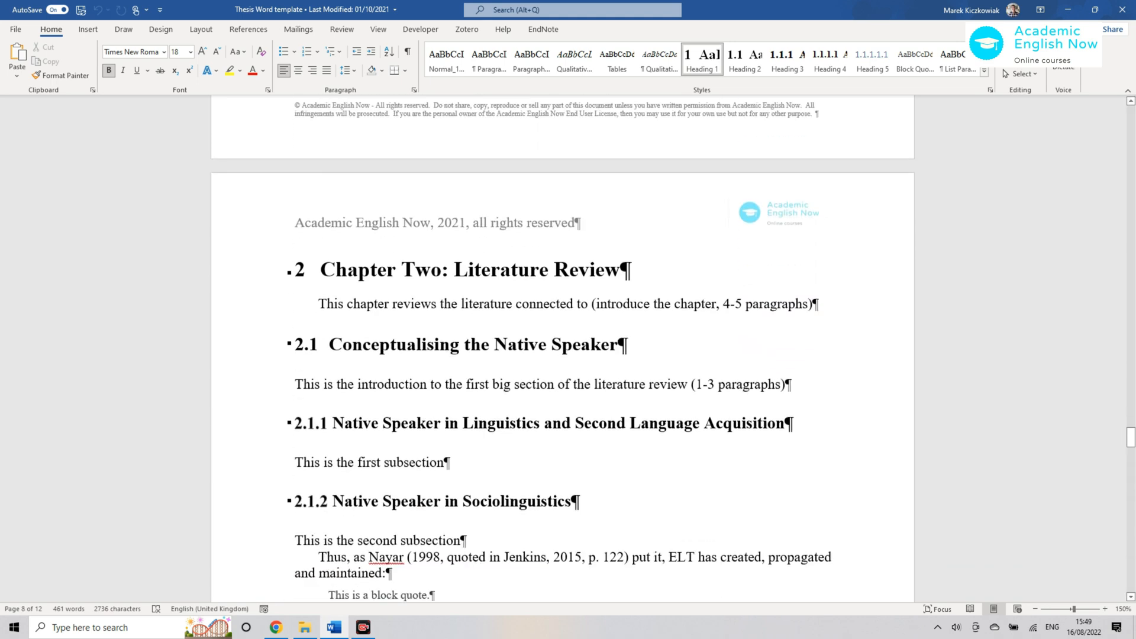
left_click(407, 345)
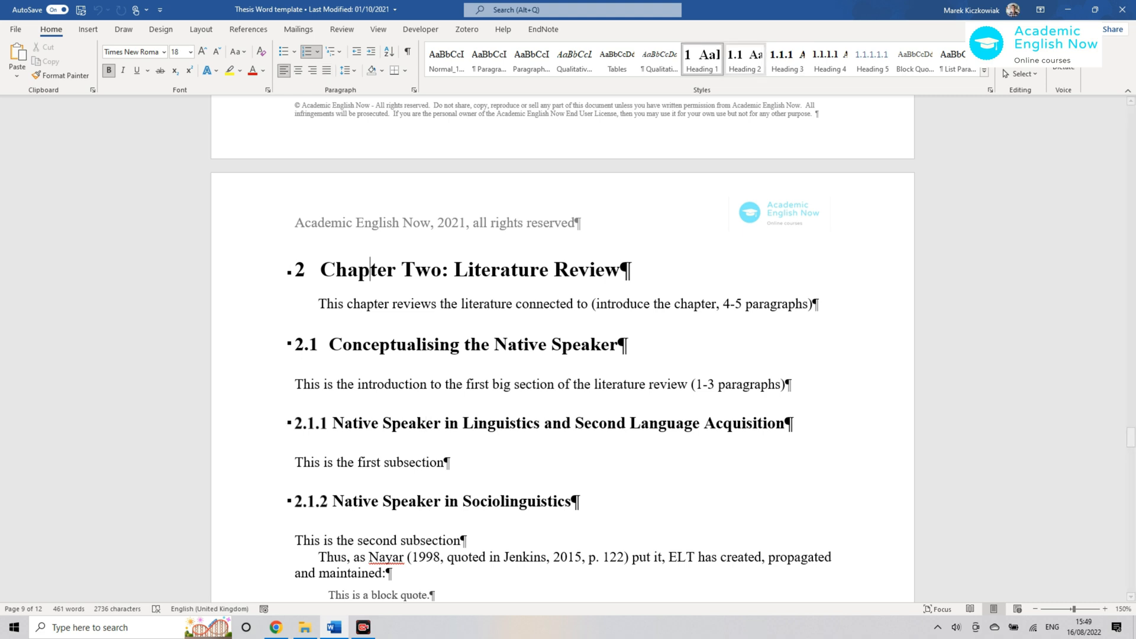
- Review the Heading 1 style settings in the Modify Style dialog without changing them
right_click(701, 56)
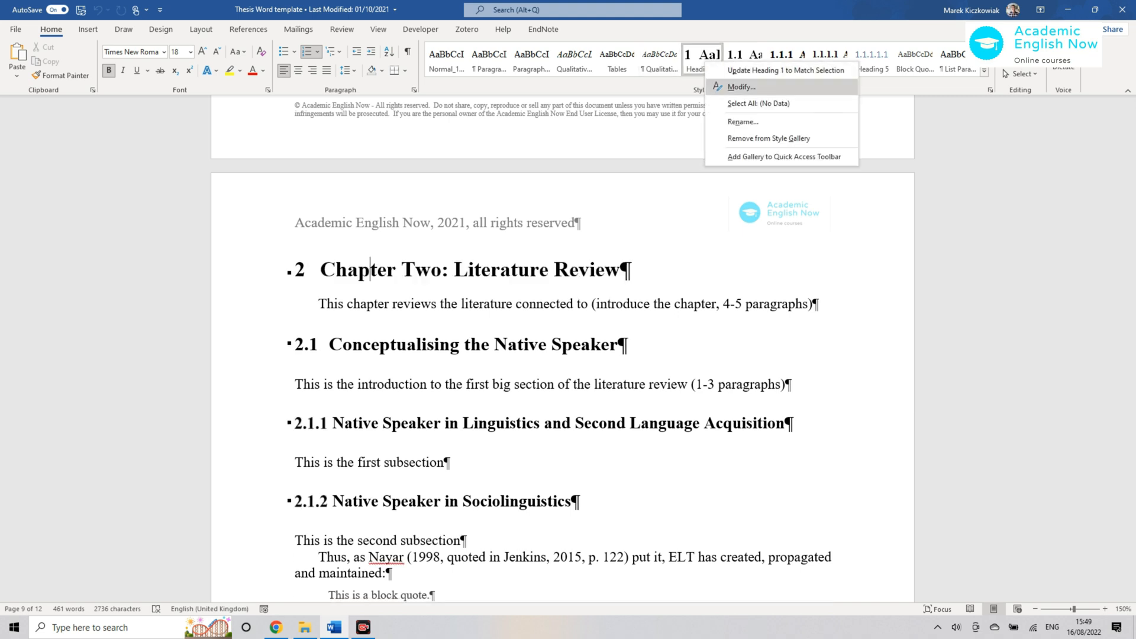
left_click(740, 86)
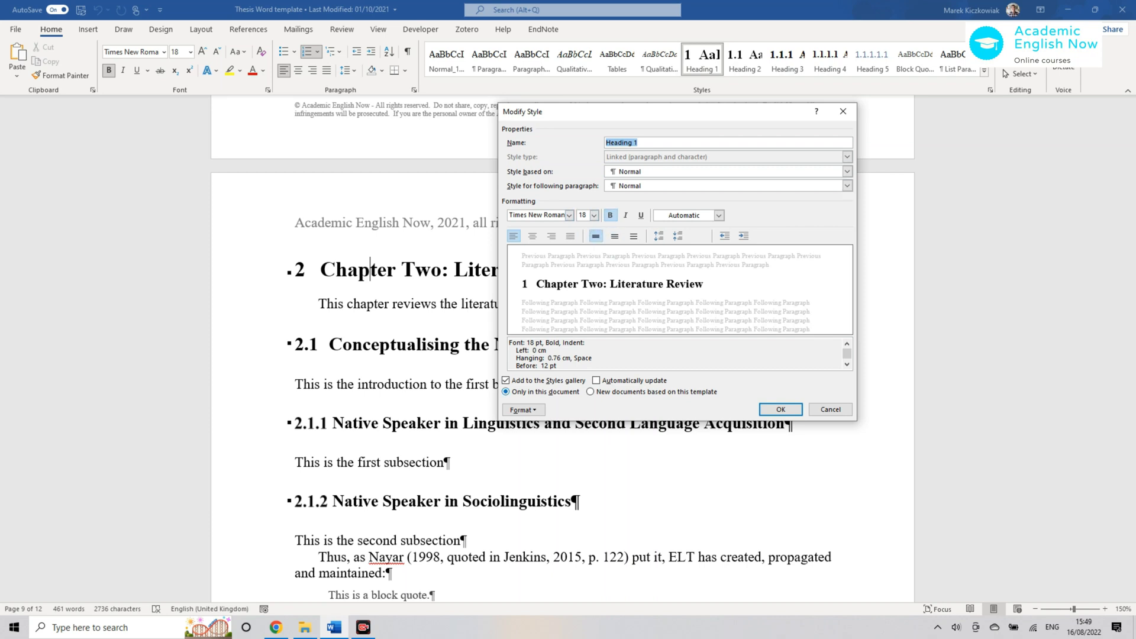
left_click(520, 409)
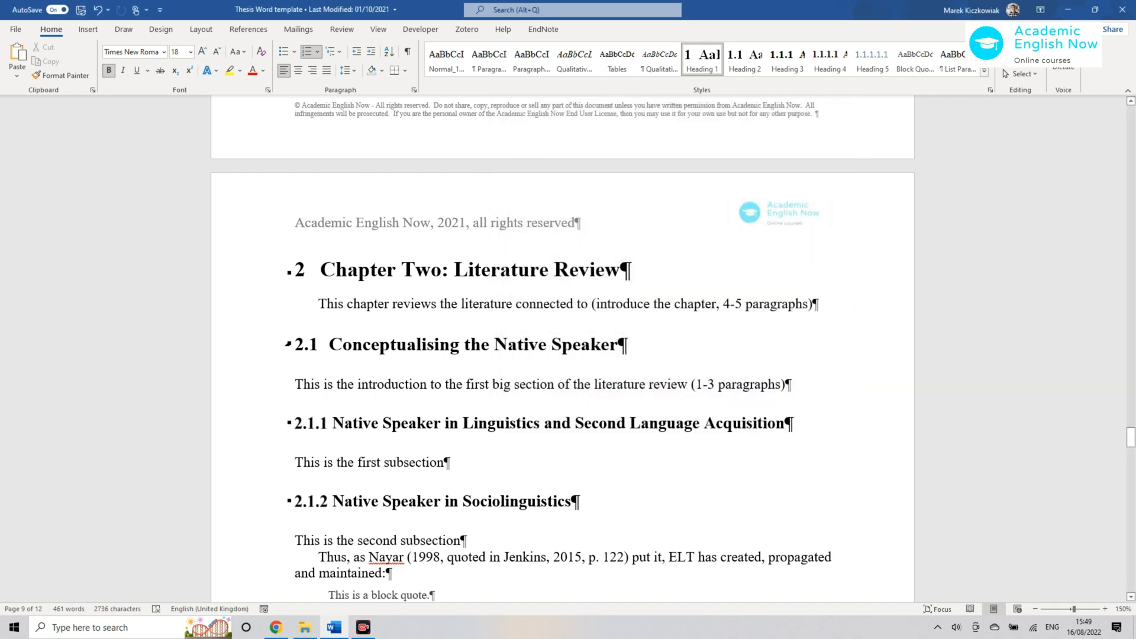
- Add placeholder text 'fgfgfgf' under heading 2.2 and start the new 2.2.1 paragraph
scroll("down", 3)
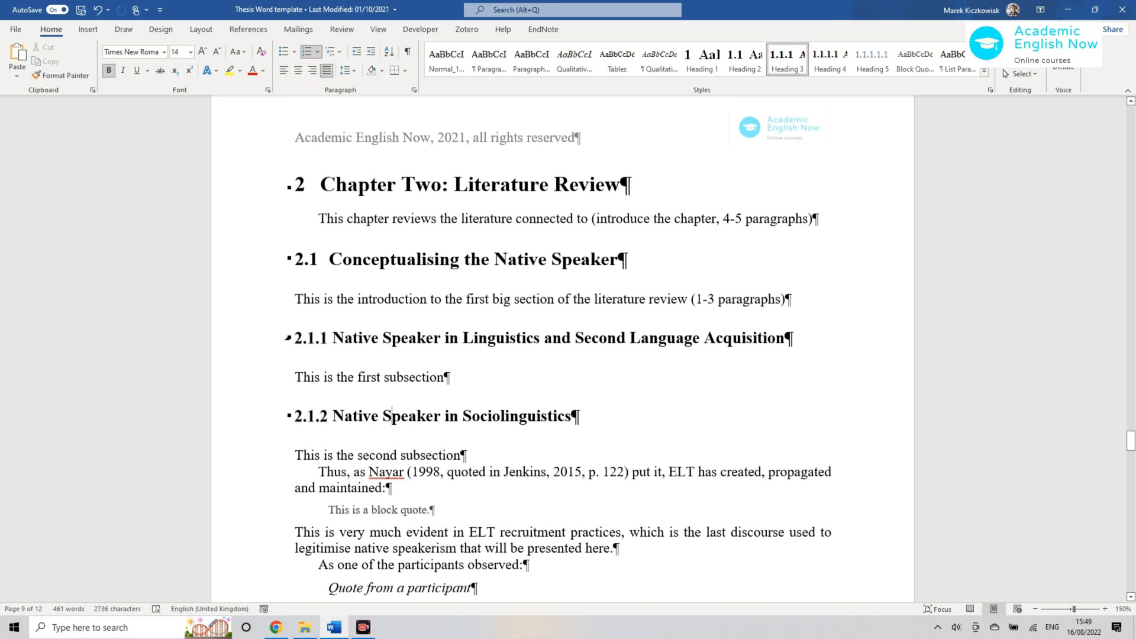
scroll("down", 3)
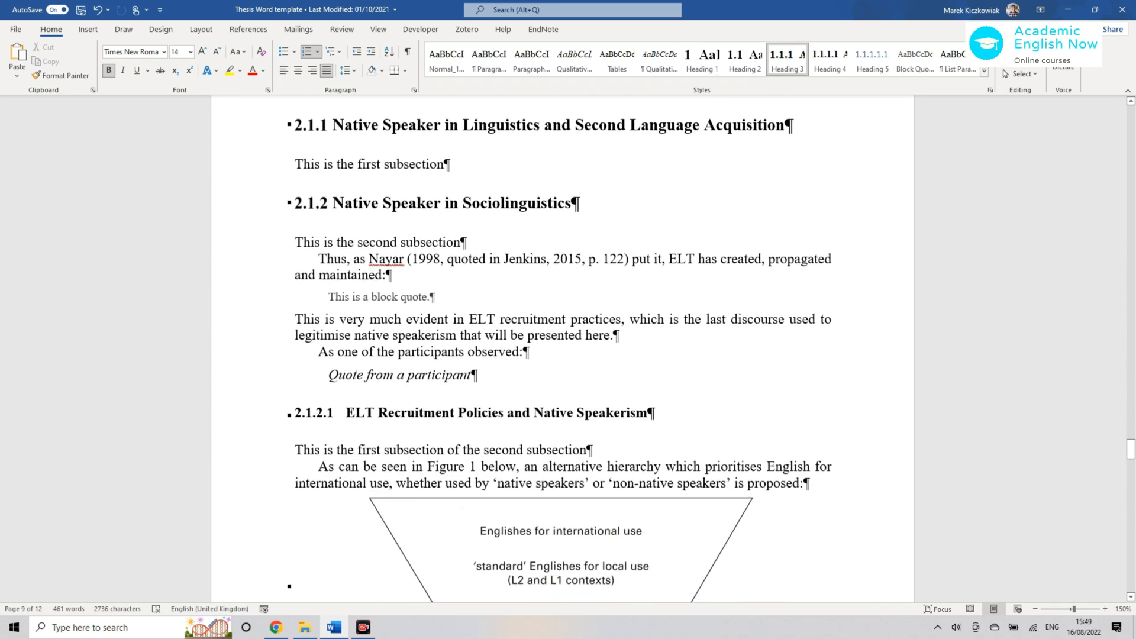
scroll("down", 3)
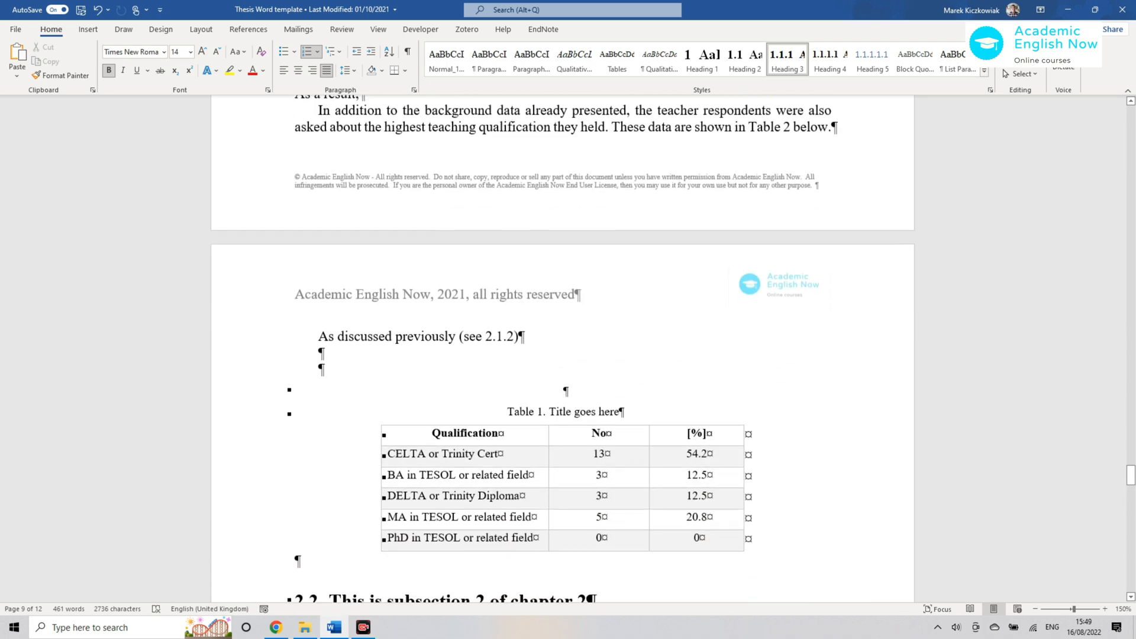
scroll("down", 3)
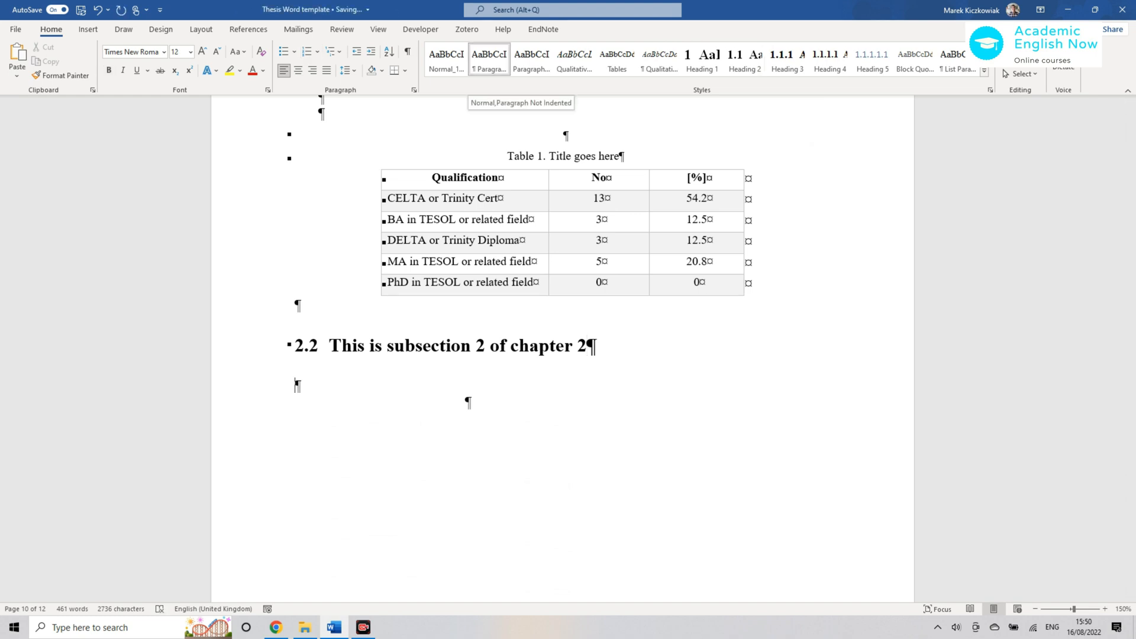
type("fgfgfgf")
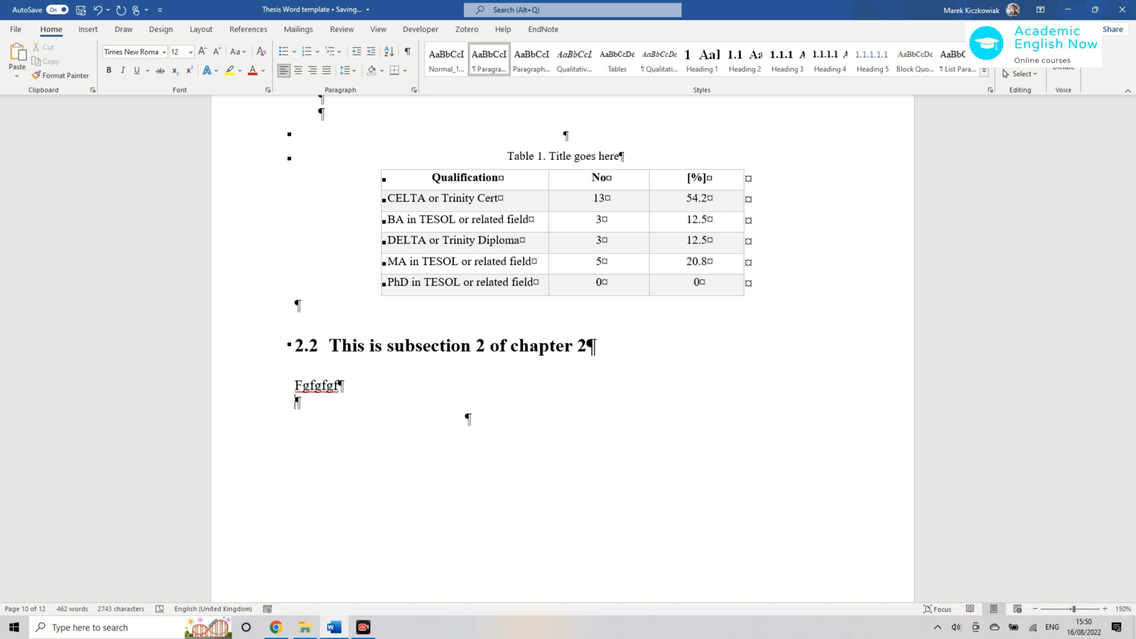
key("enter")
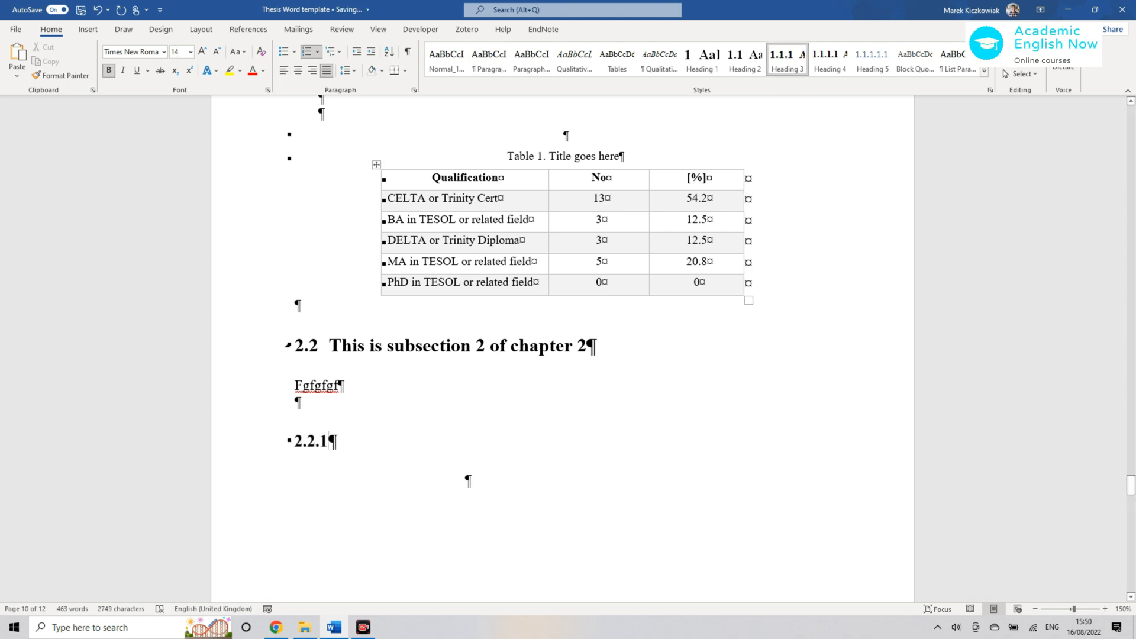
- Fill the 2.2.1 and 2.2.2 'Title' headings with placeholder lines 'fgfchj', 'ghhgjhjk', 'Klkl;'
type("ti")
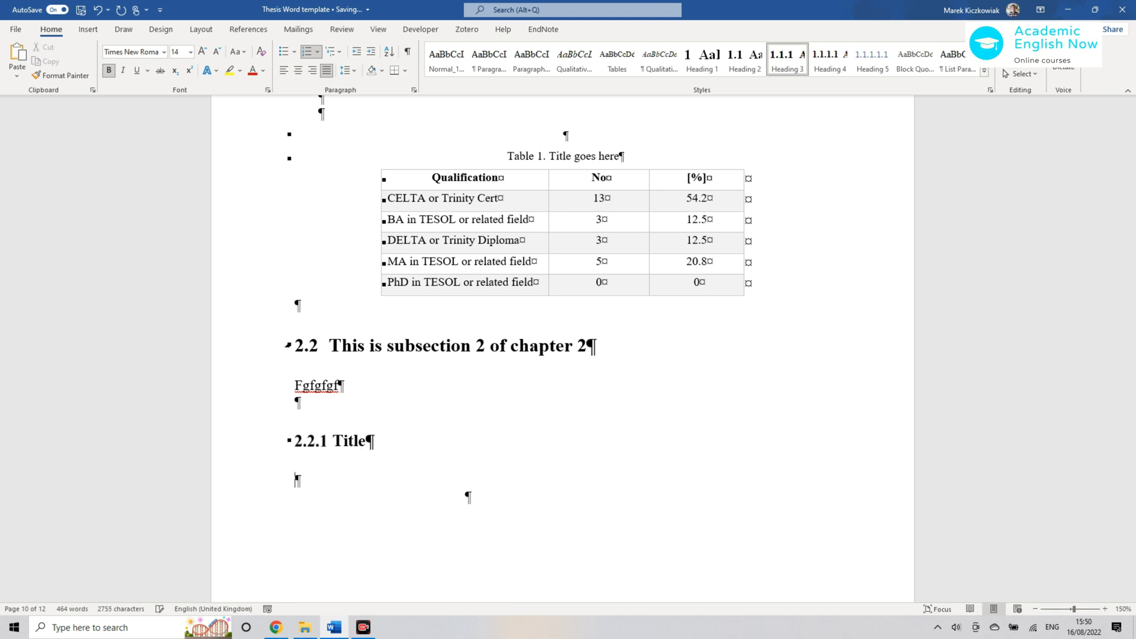
type("fgfchj")
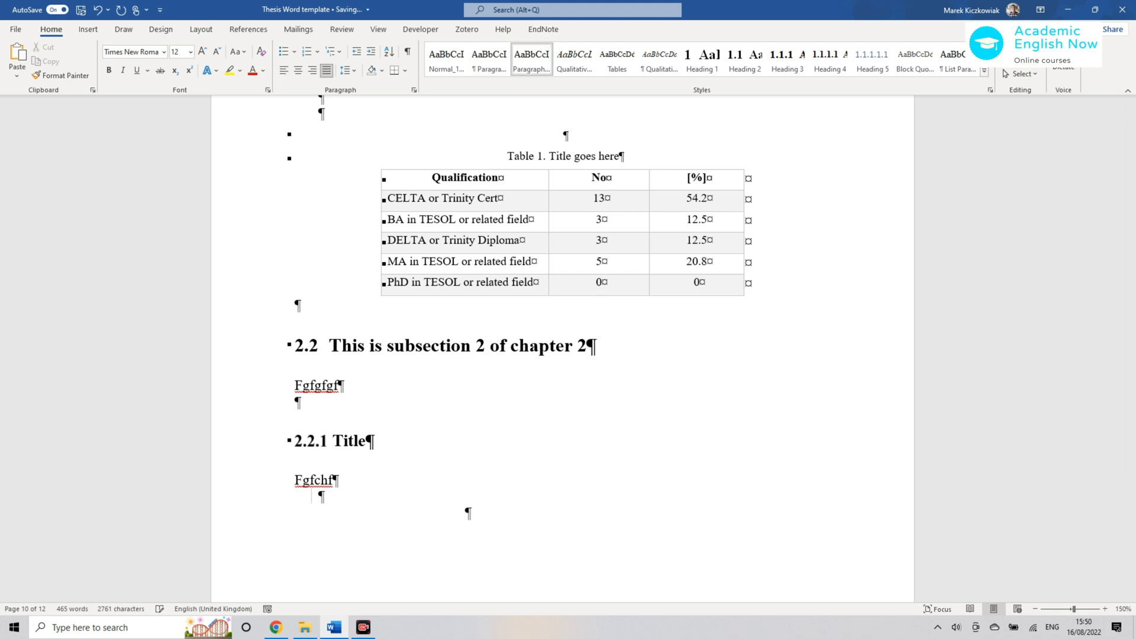
type("ghhgjhjk")
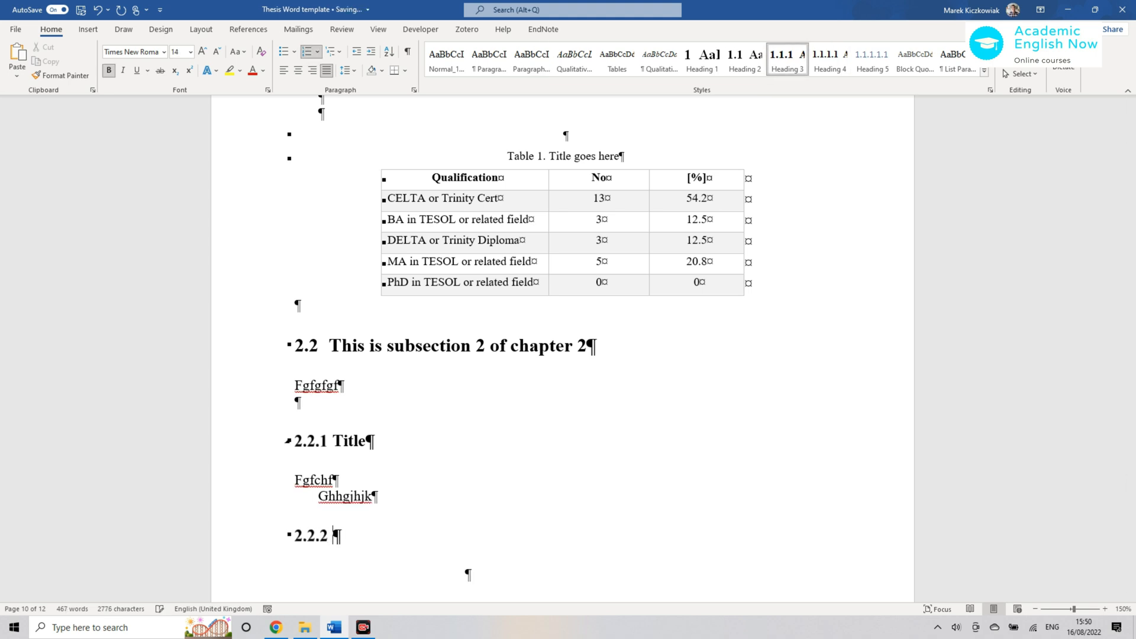
type("title")
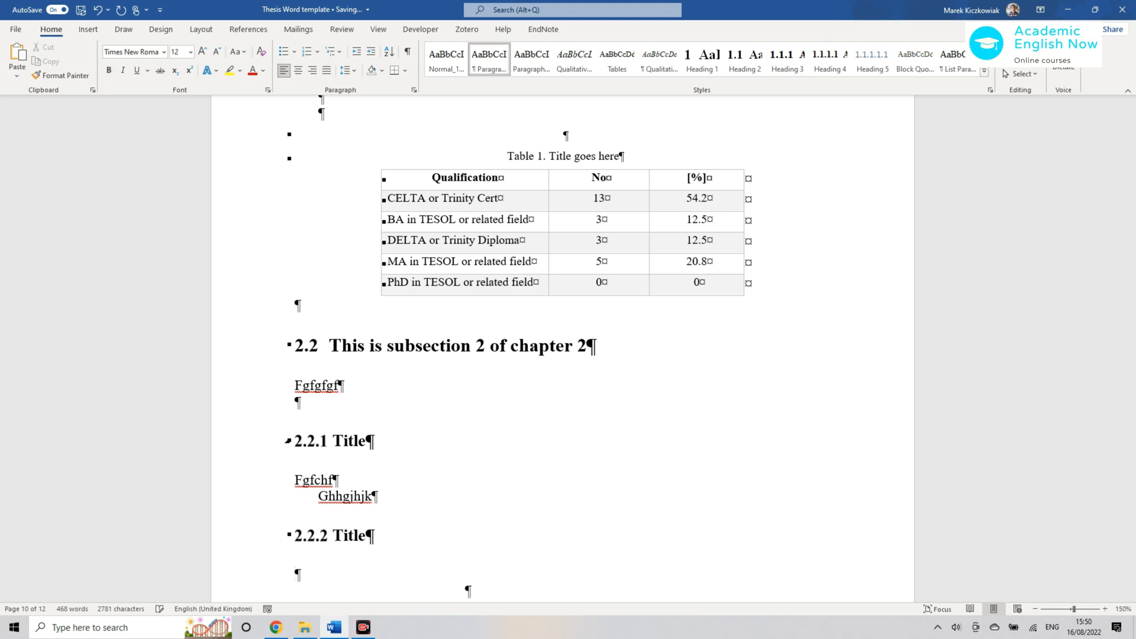
type("Klkl;")
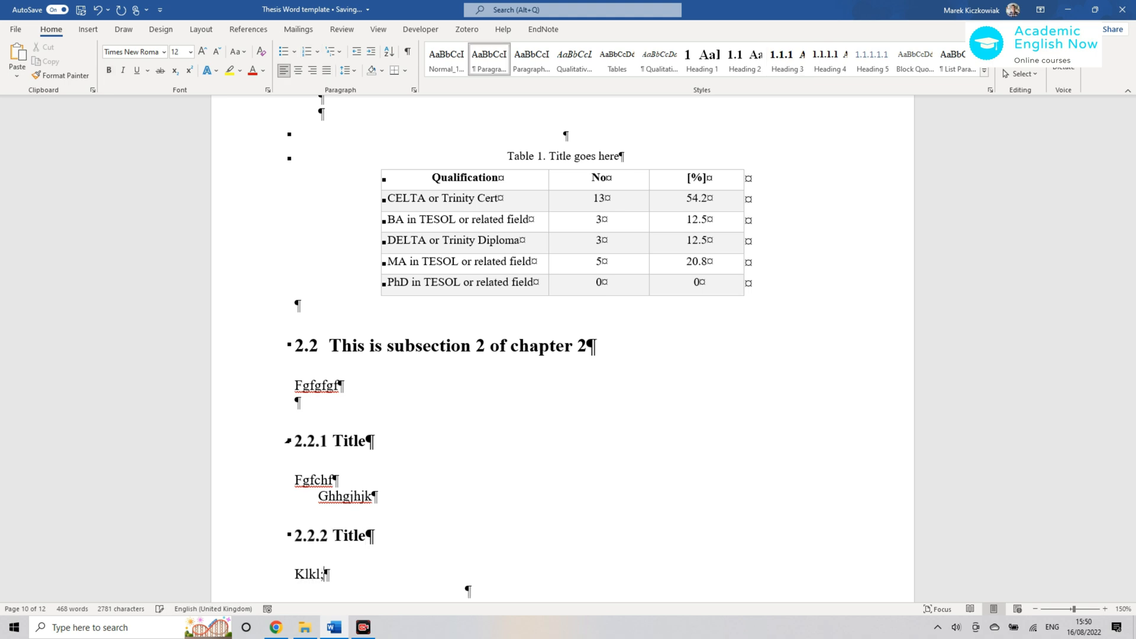
key("enter")
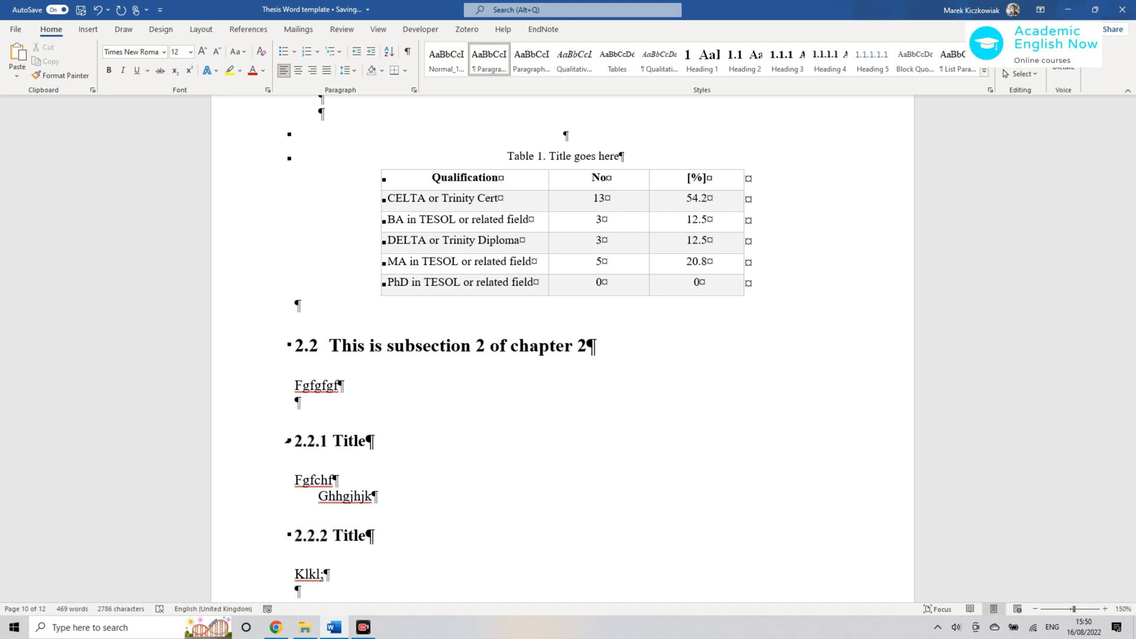
- Name the new 2.3 heading 'title' and start updating the table of contents
scroll("down", 3)
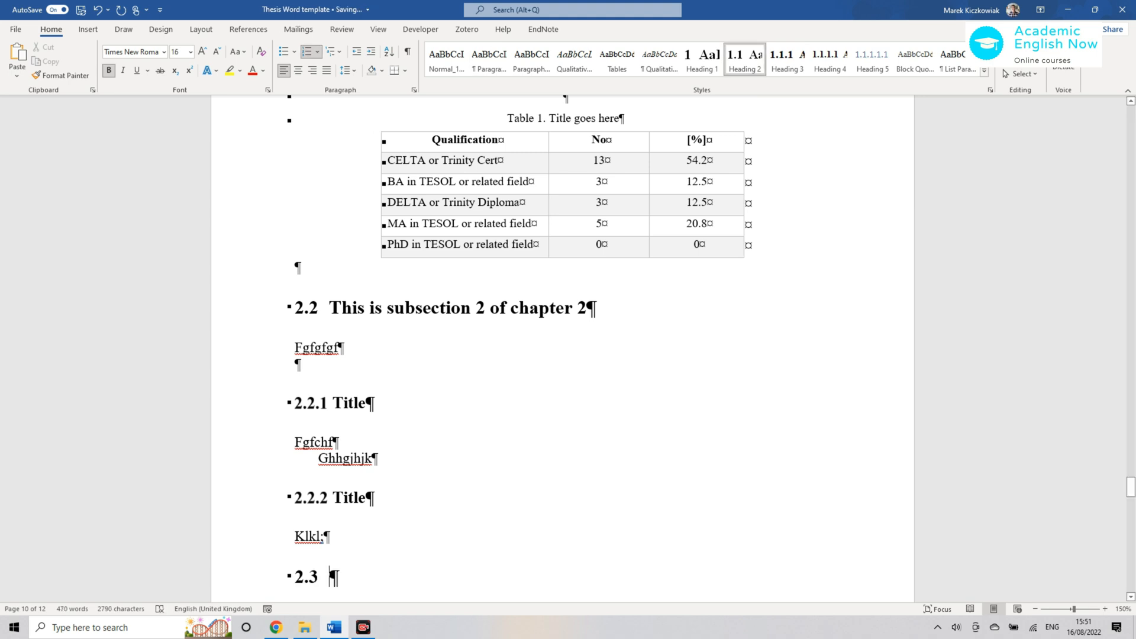
type("title")
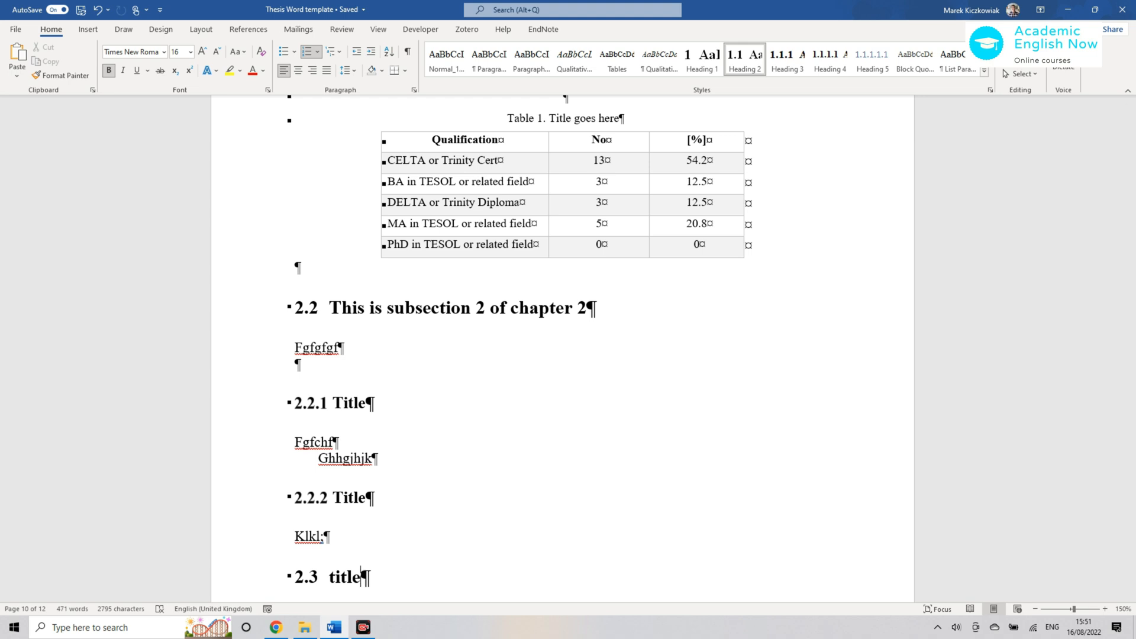
mouse_move(285, 402)
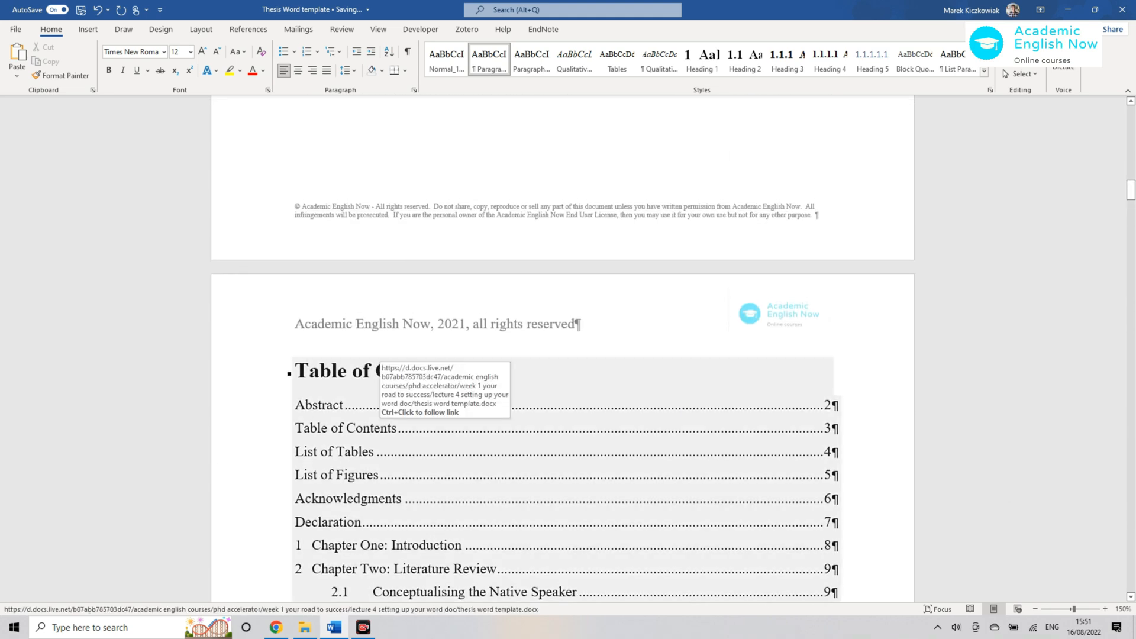
right_click(362, 371)
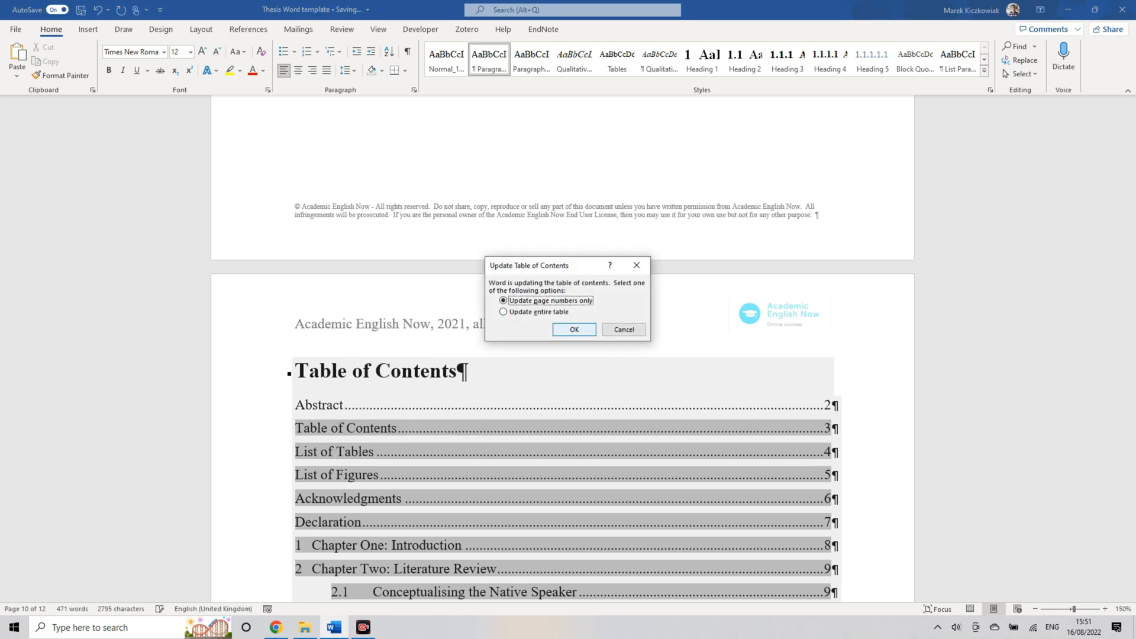
- Update the entire table of contents so it lists 2.2.1 Title, 2.2.2 Title and 2.3 title
left_click(572, 329)
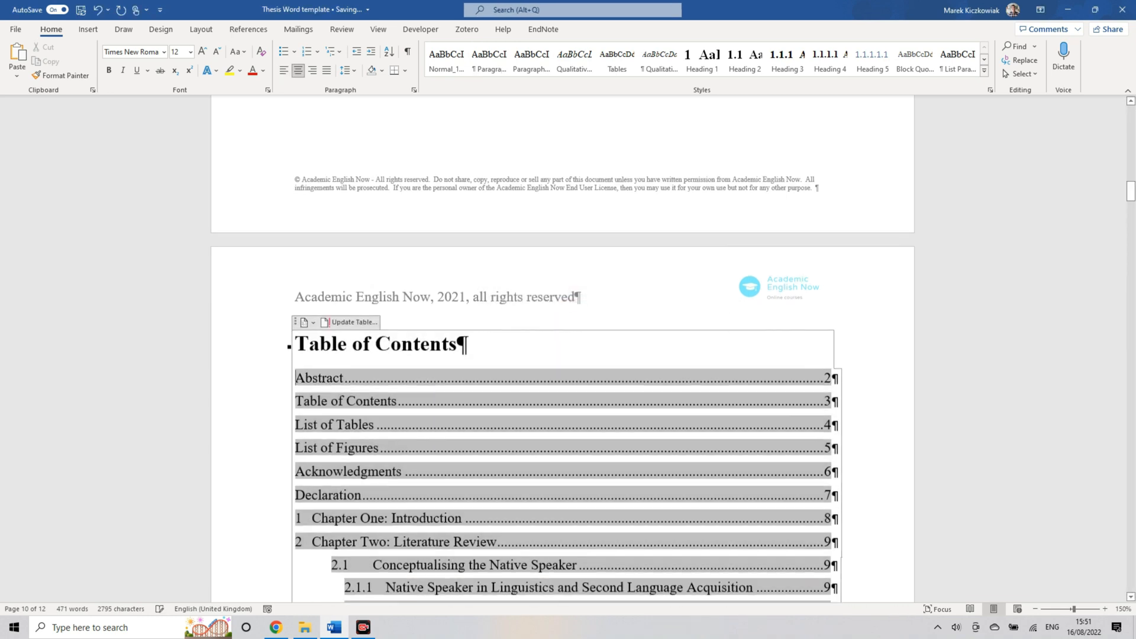
scroll("down", 3)
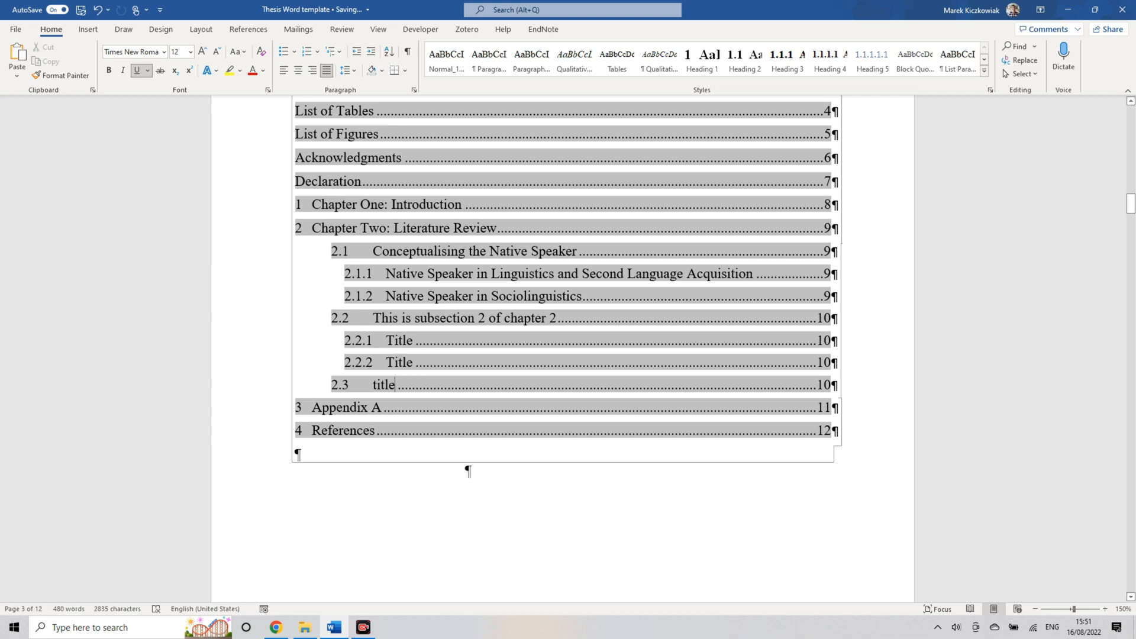
scroll("down", 3)
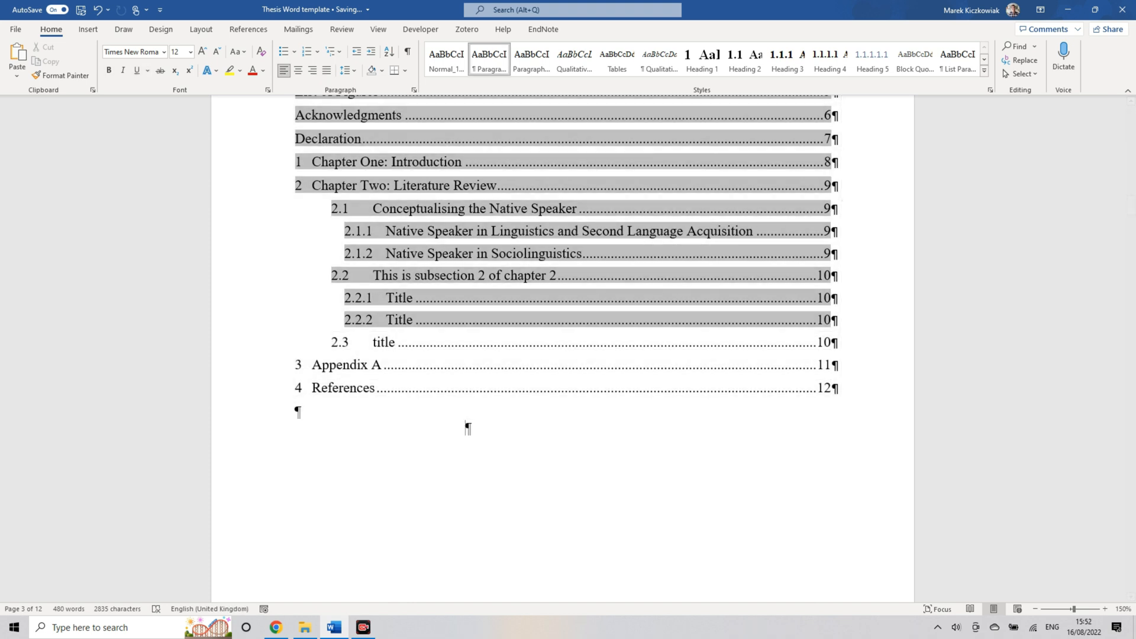
left_click(247, 29)
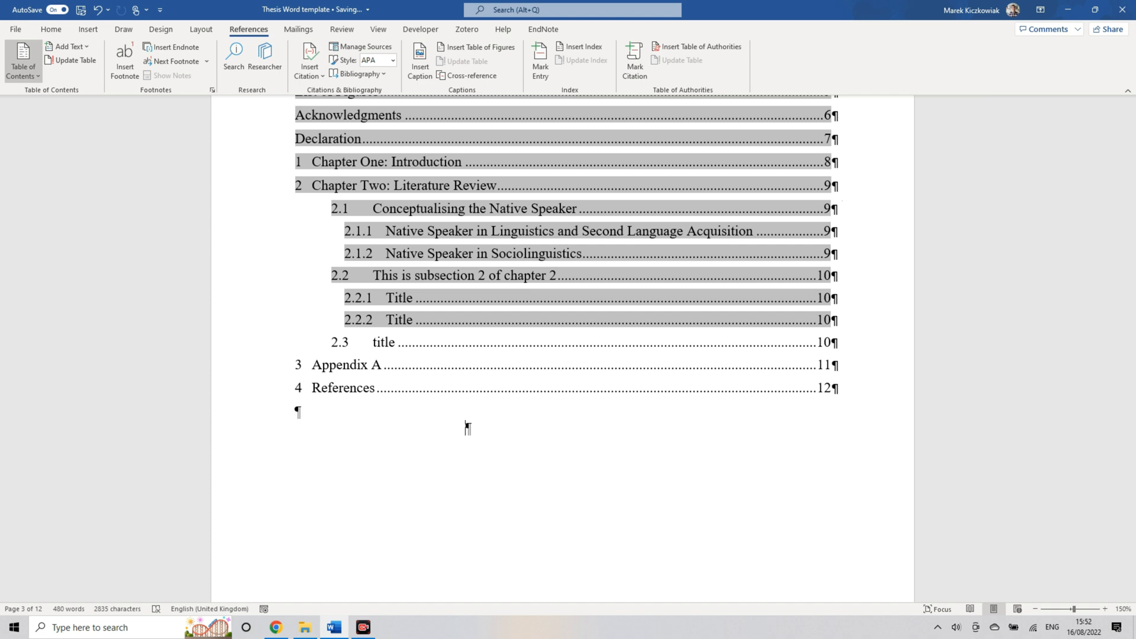
- Browse the built-in Table of Contents designs without choosing one
left_click(23, 60)
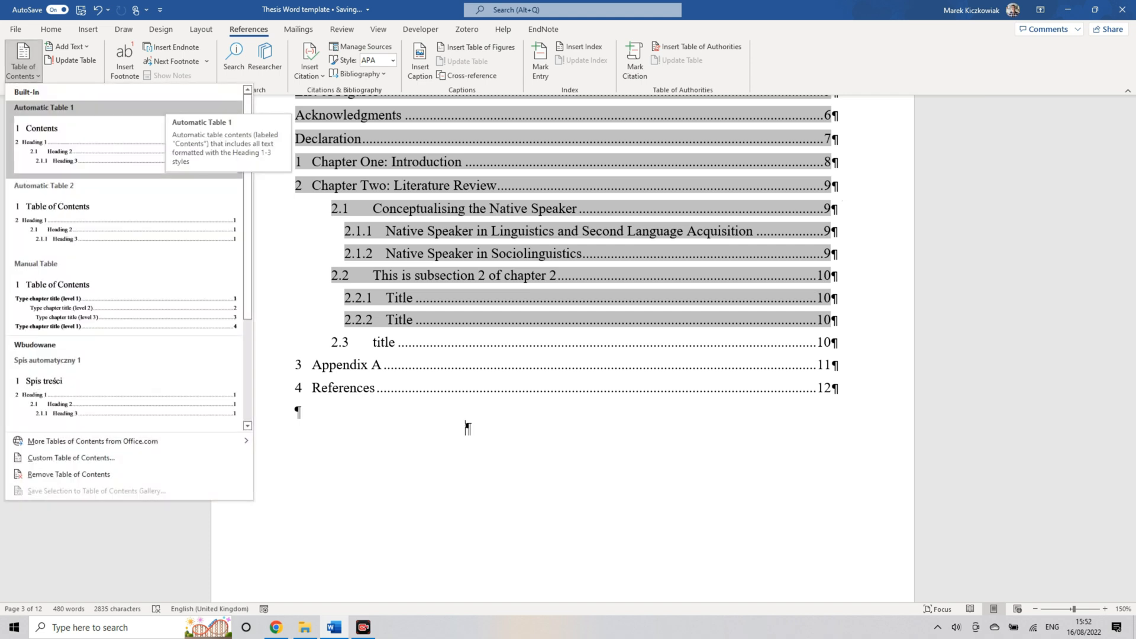
mouse_move(71, 457)
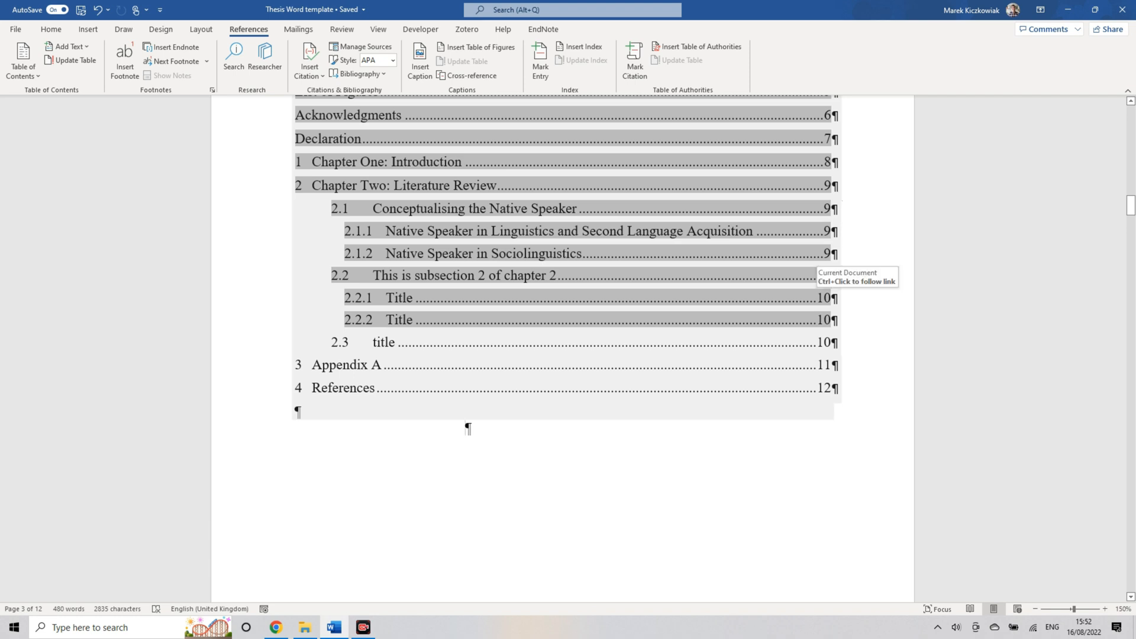
mouse_move(468, 427)
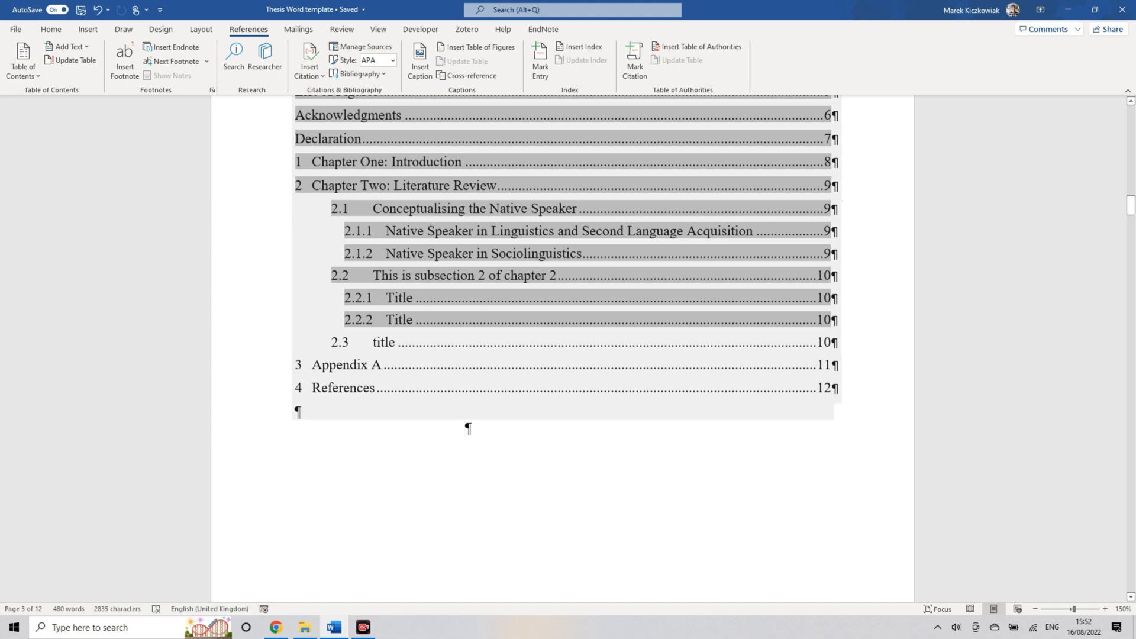
mouse_move(816, 277)
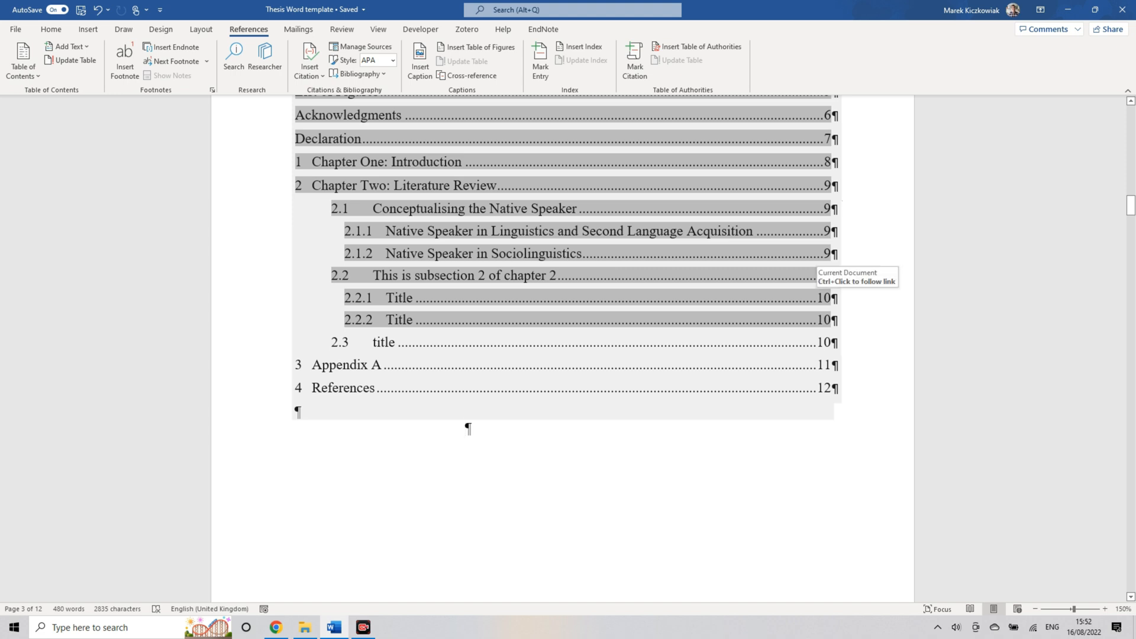
mouse_move(831, 253)
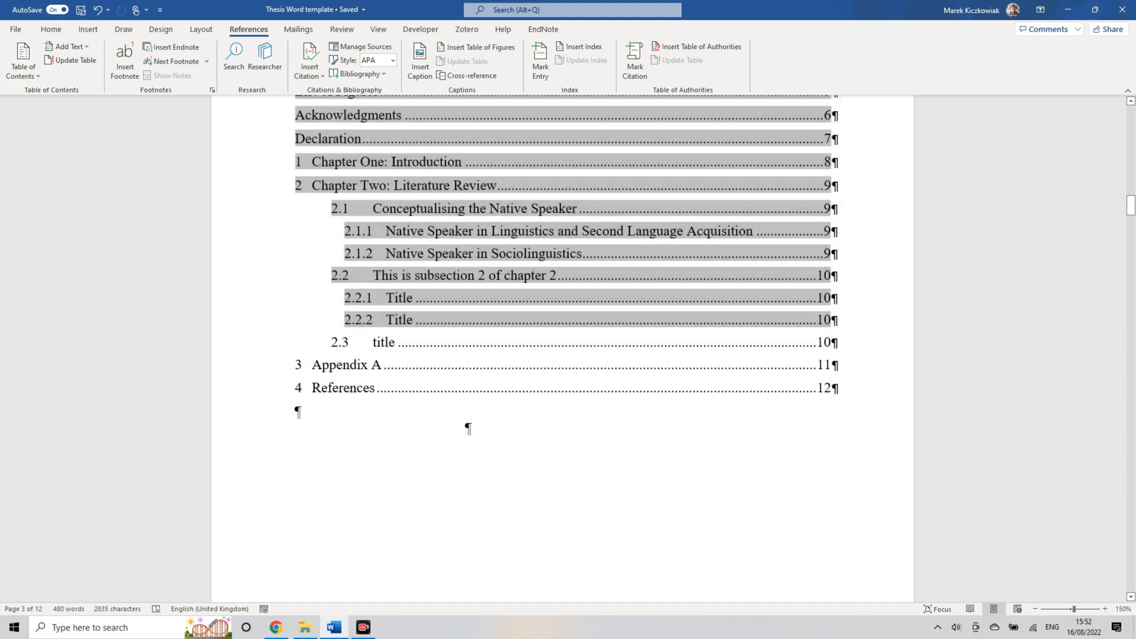
- Review the Multilevel List numbering options for the chapter headings without changes
scroll("down", 3)
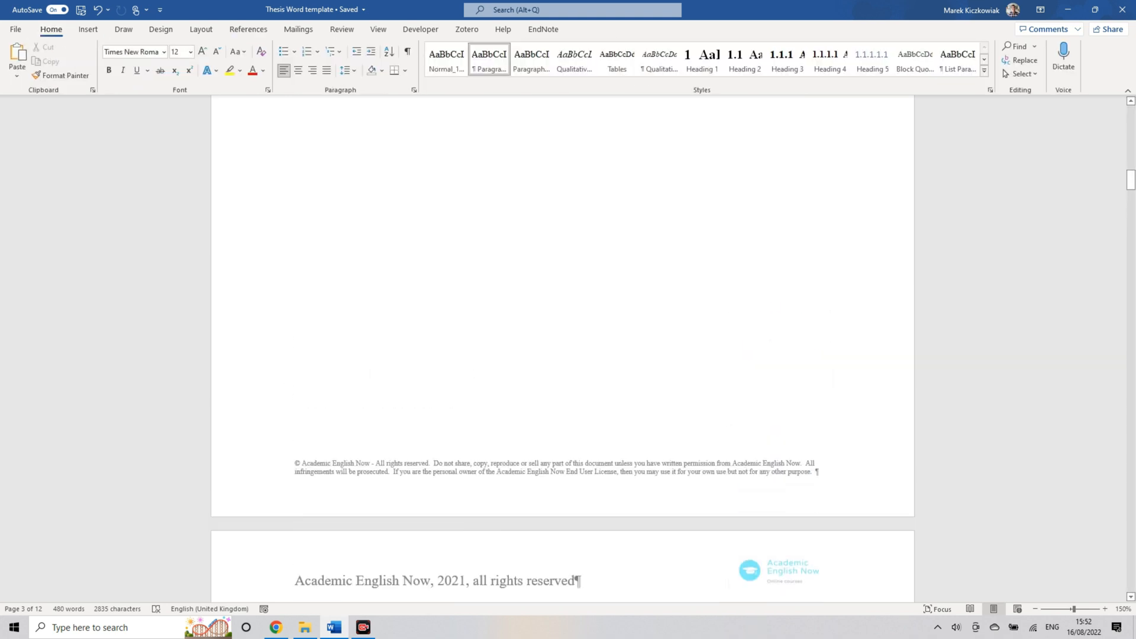
scroll("down", 3)
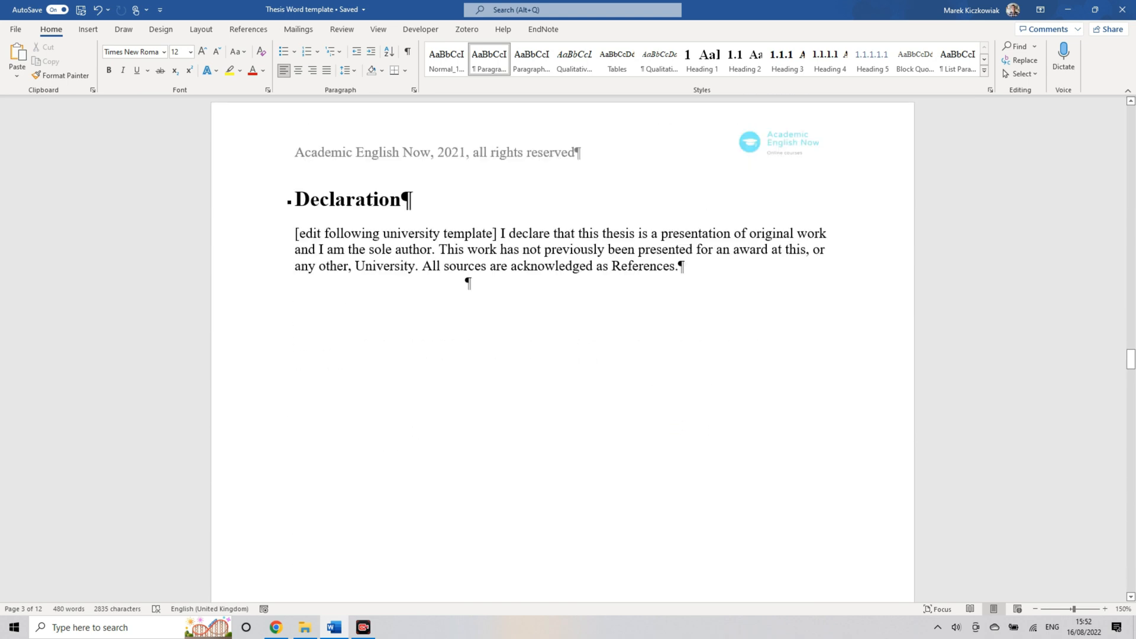
scroll("down", 3)
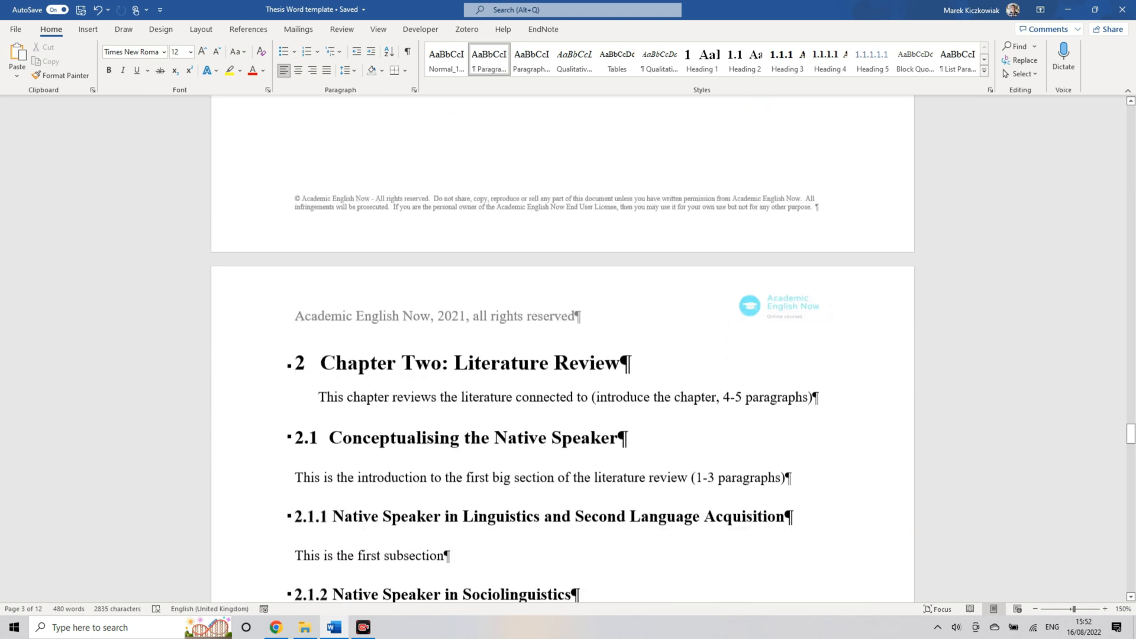
scroll("down", 3)
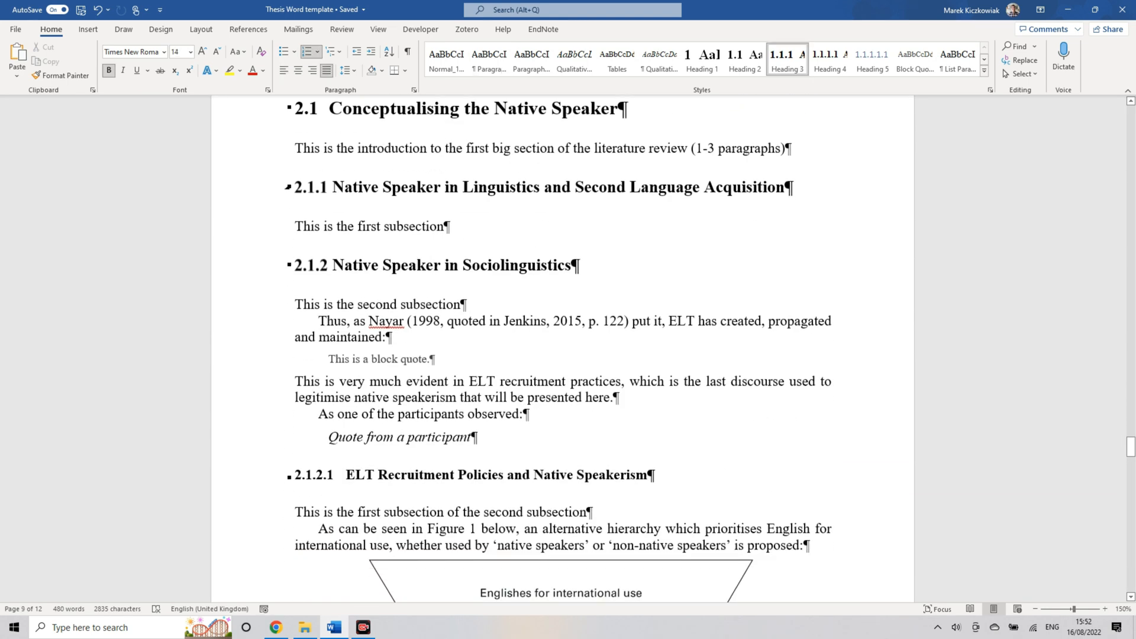
left_click(320, 51)
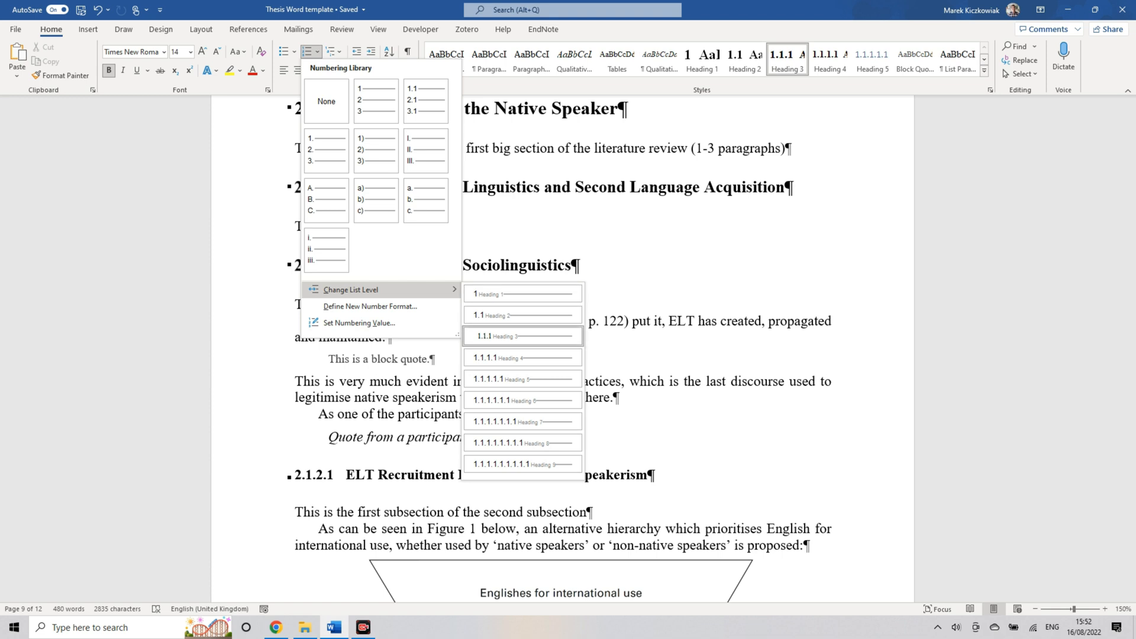
left_click(518, 335)
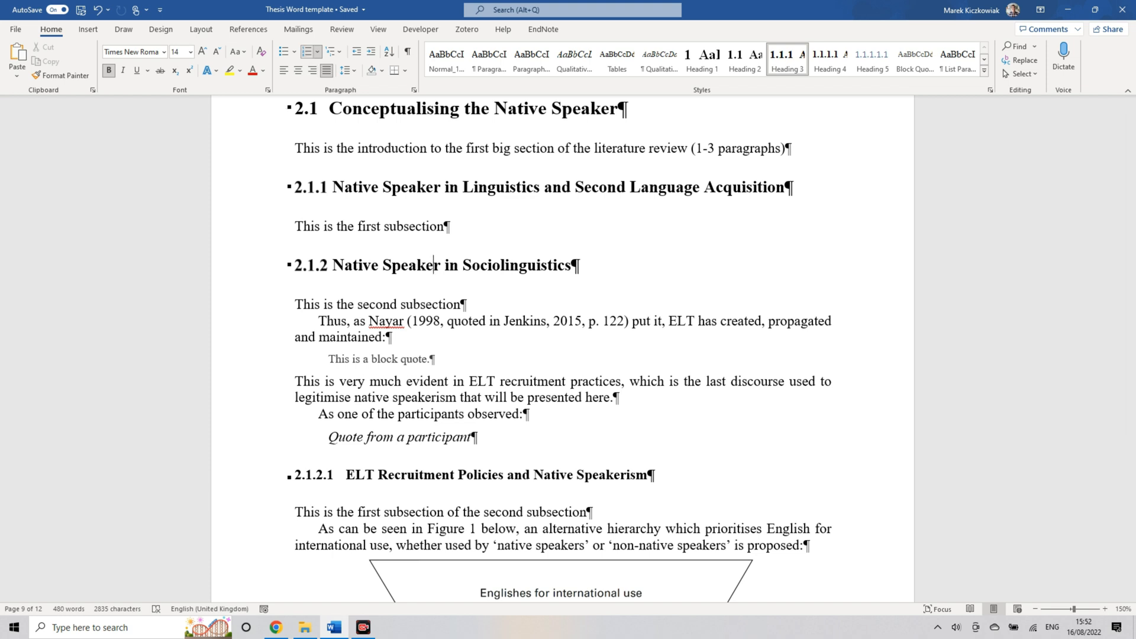
left_click(318, 51)
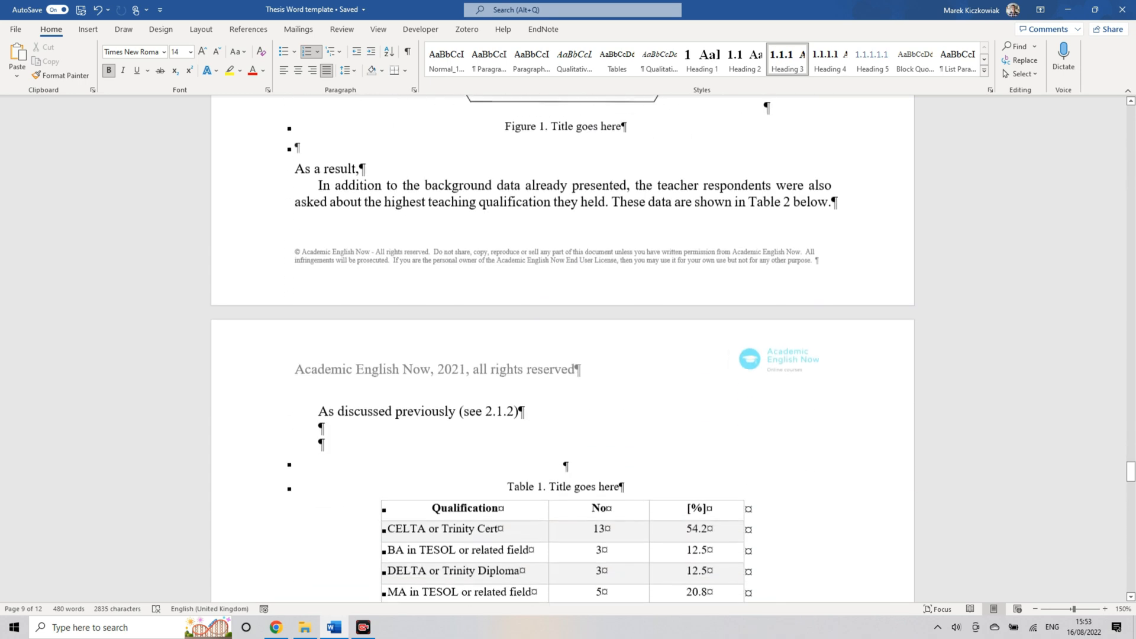
scroll("down", 3)
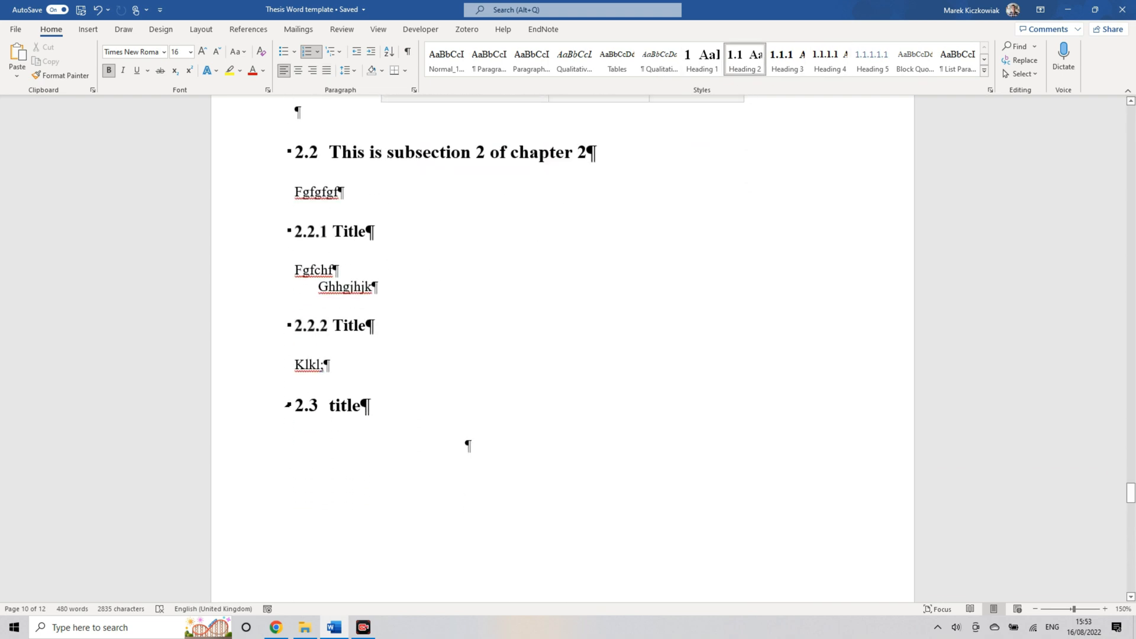
- Delete the practice text and the 2.2.1, 2.2.2 and 2.3 headings below section 2.2
left_click_drag(295, 192, 369, 427)
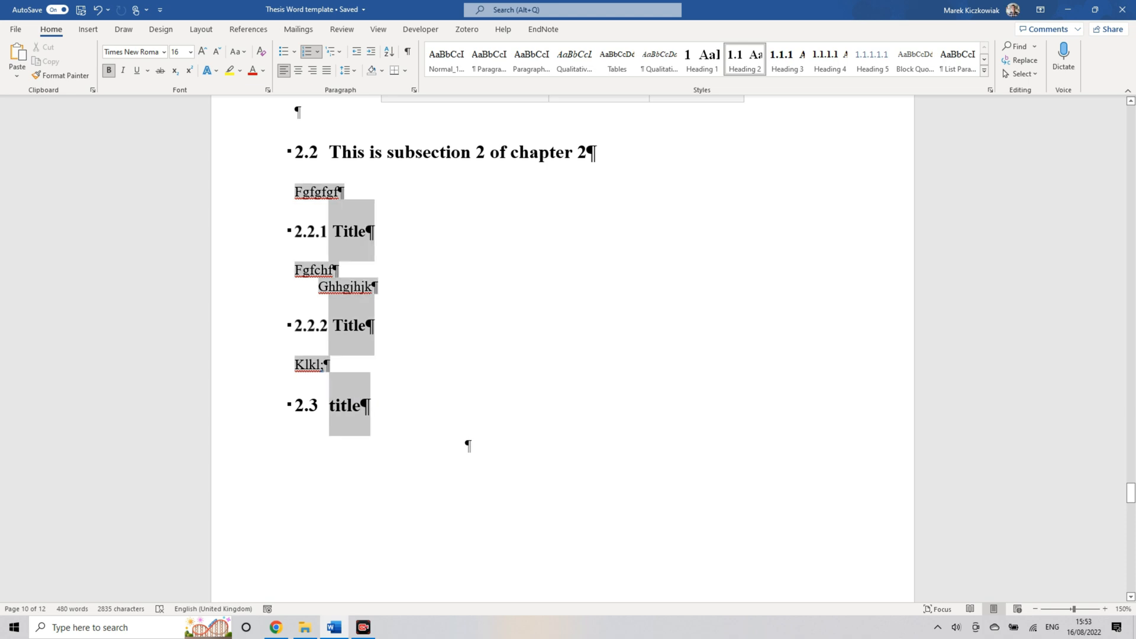
key("Delete")
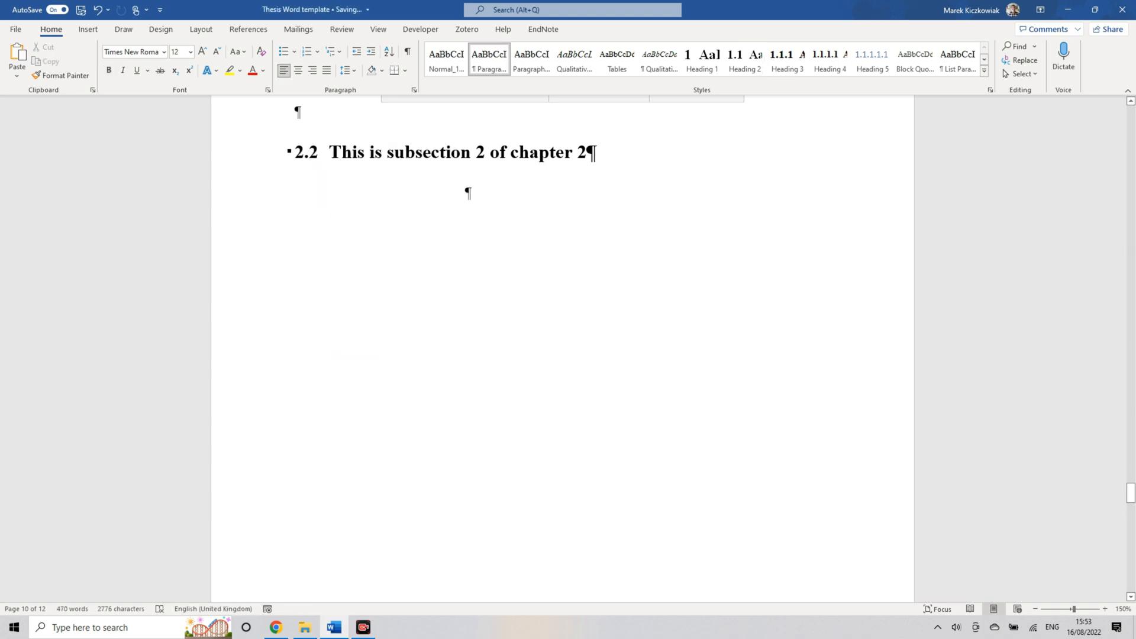